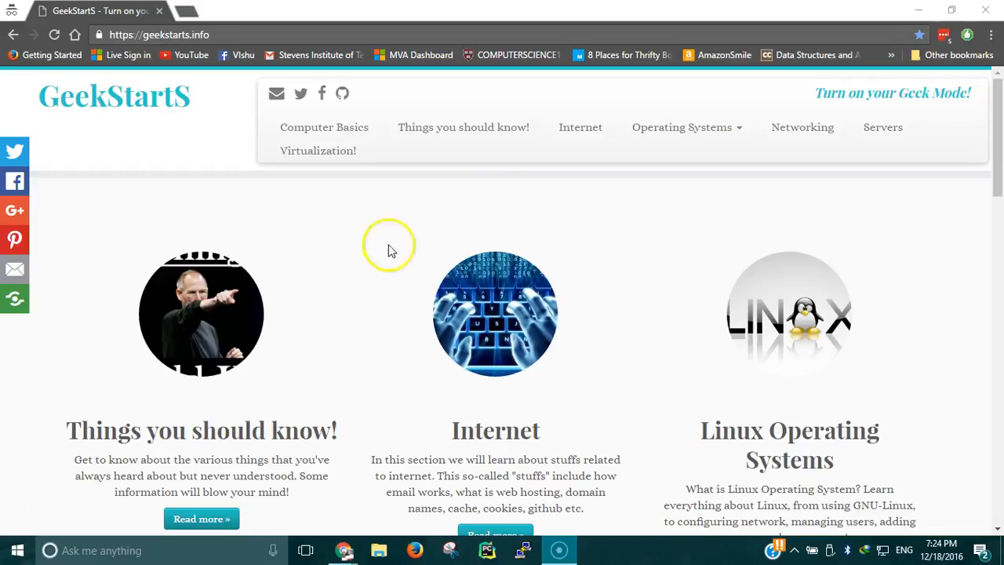
- Go to the Networking page listing networking basics and network security topics
click(802, 127)
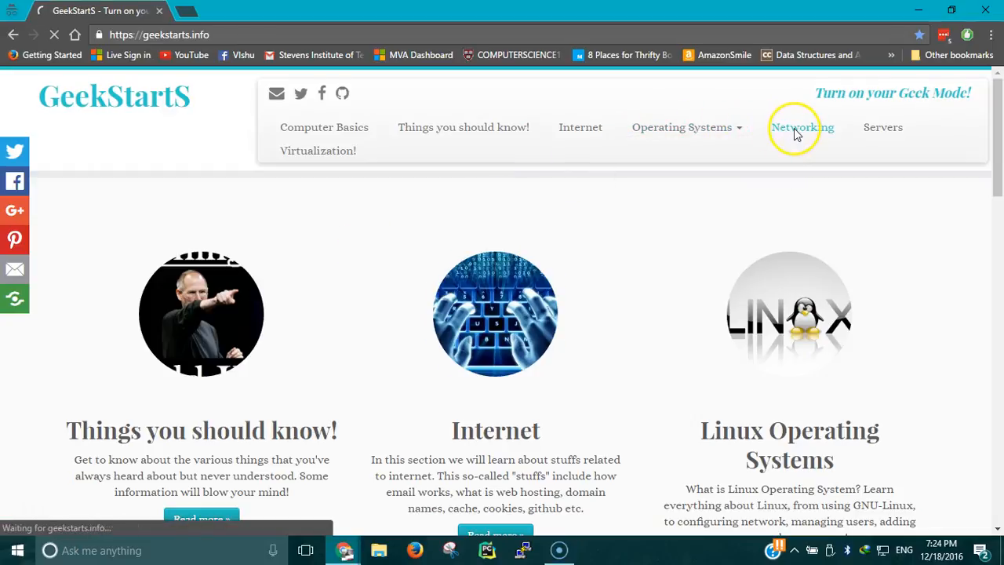
click(802, 127)
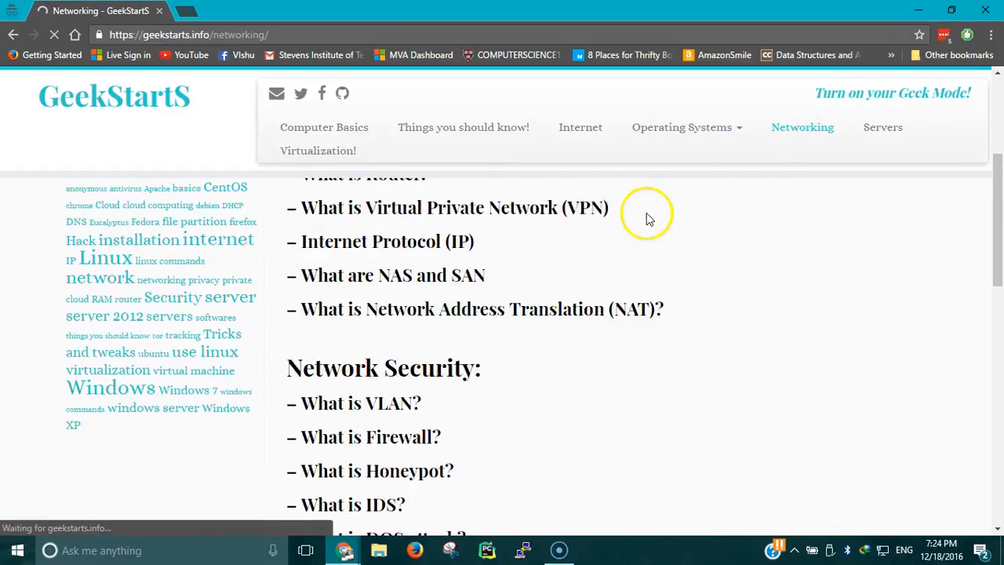
scroll(up, 3)
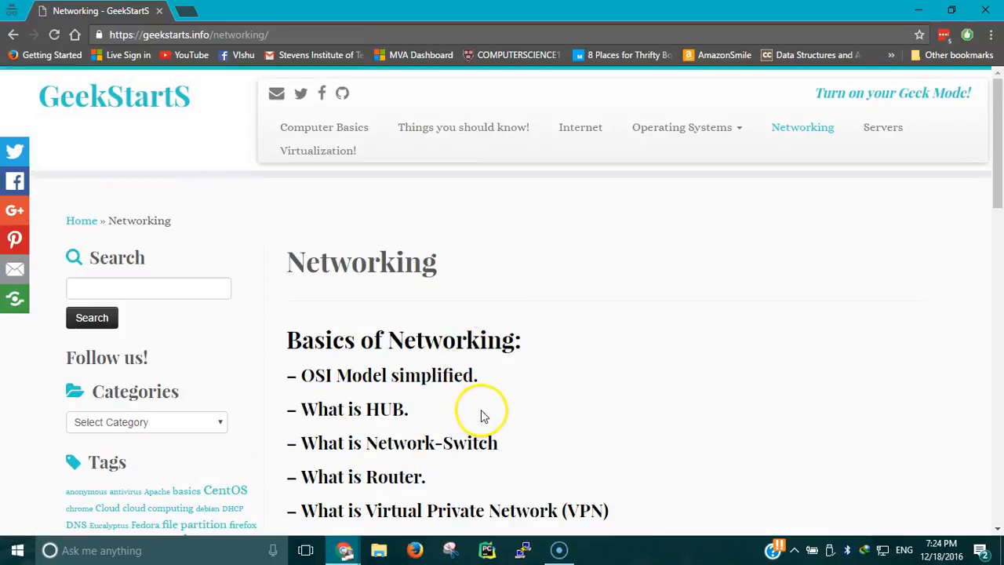
mouse_move(579, 392)
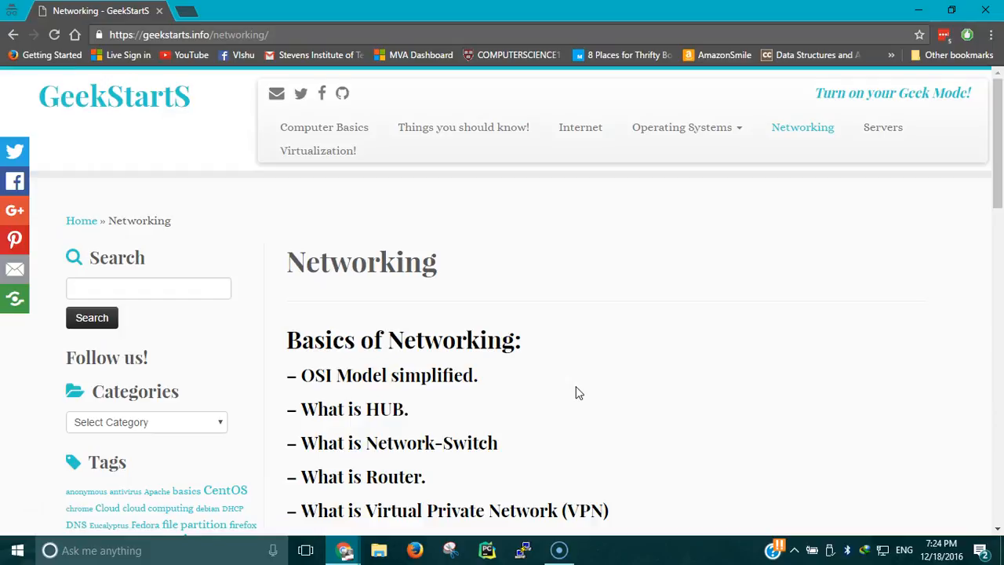
- Open the 'What is Network Switch?' article from the Networking list
click(399, 443)
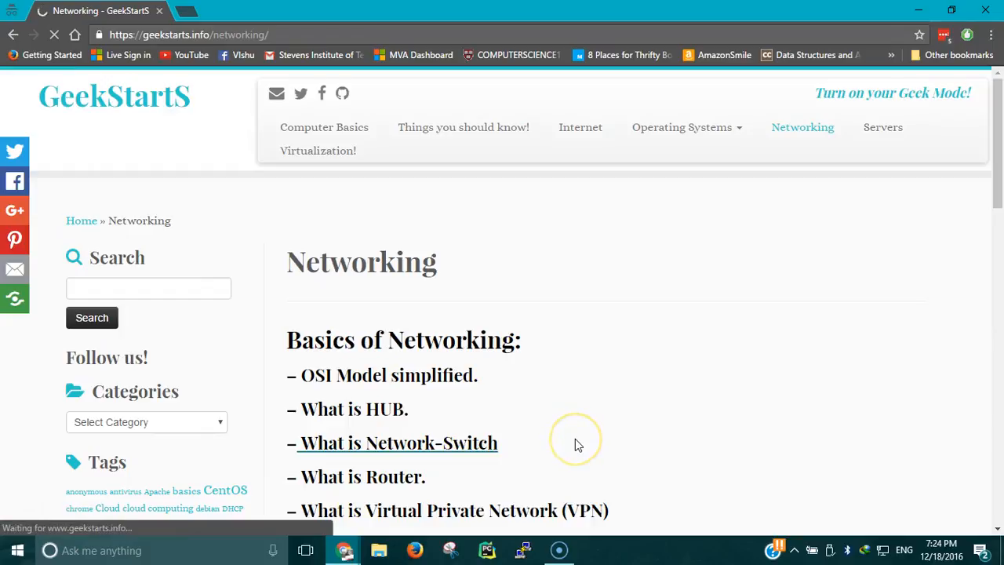
click(398, 442)
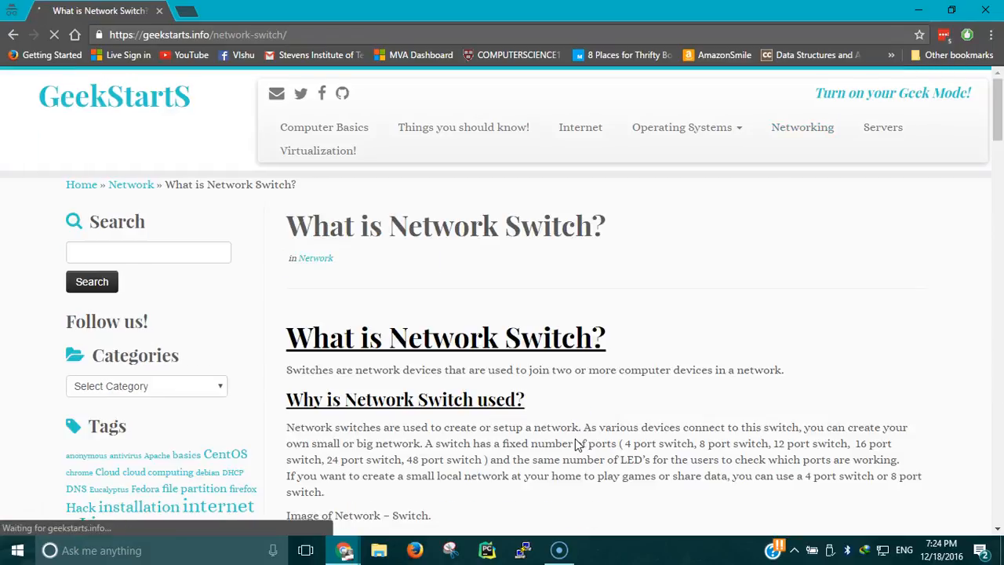
scroll(down, 3)
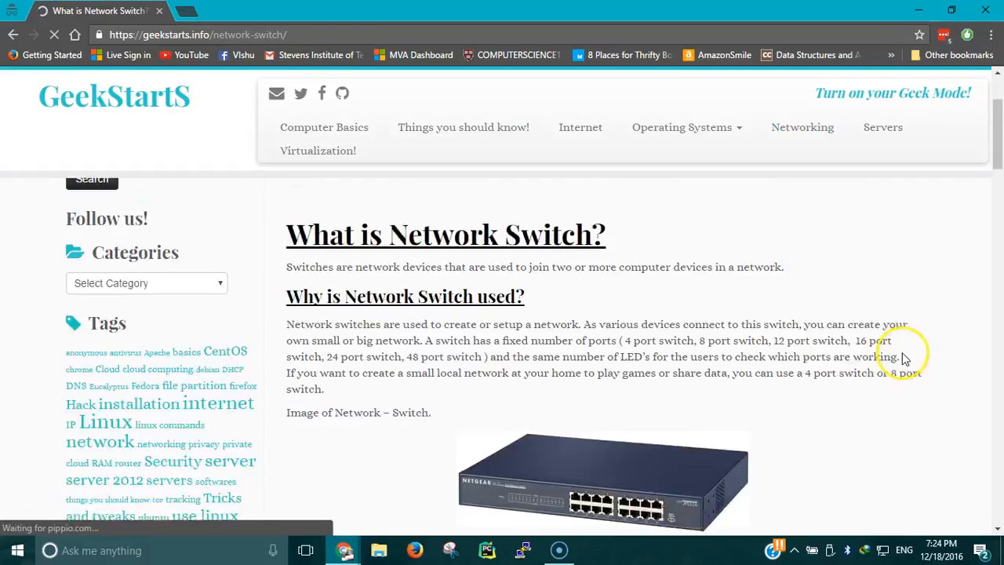
scroll(down, 3)
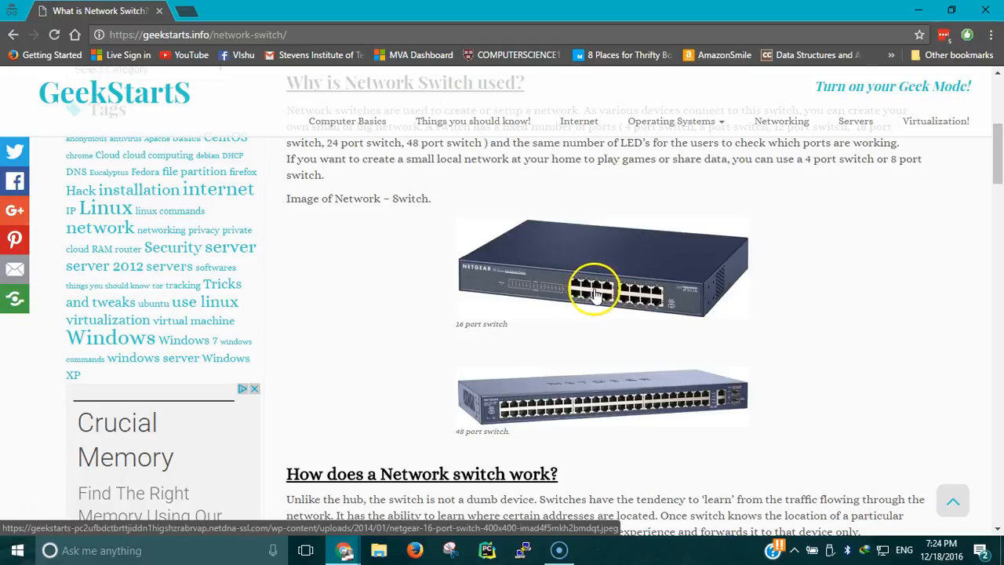
mouse_move(600, 296)
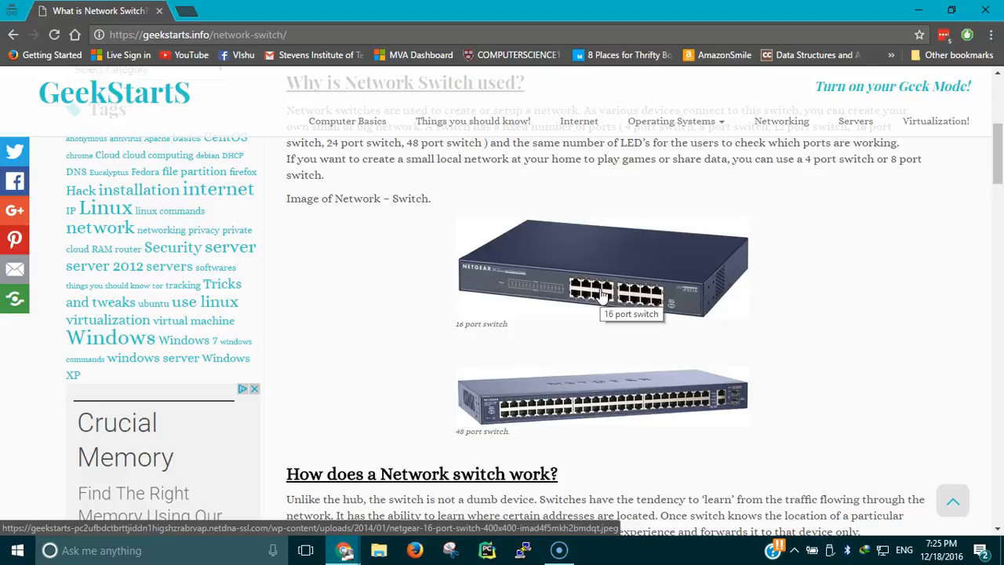
- Bring the article's 24-port and 48-port switch photos into view
click(612, 297)
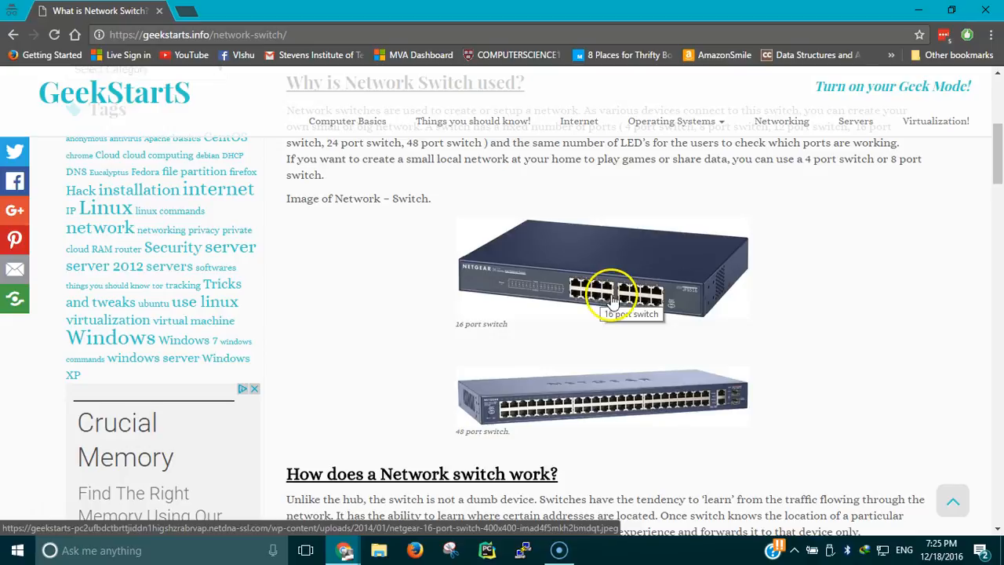
mouse_move(546, 408)
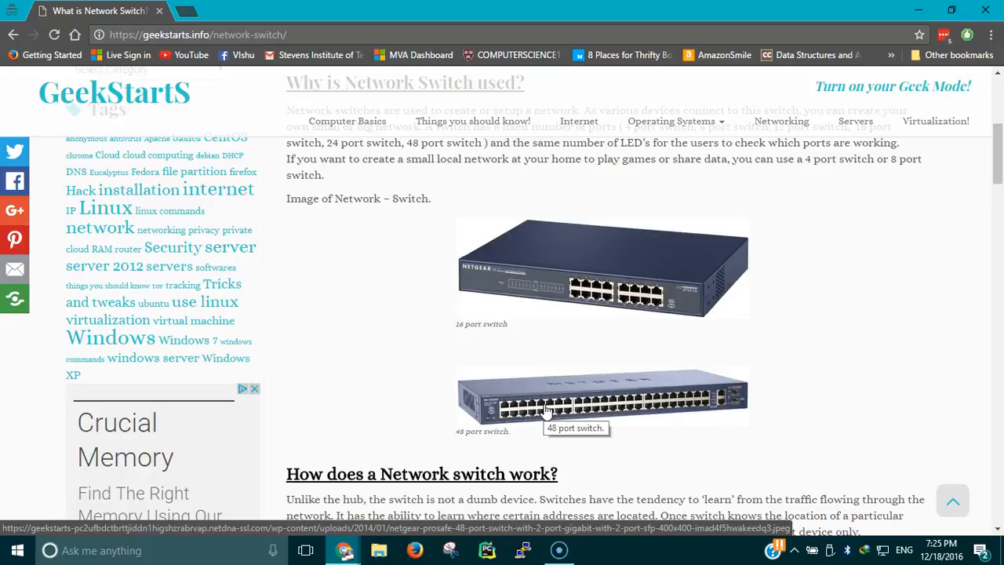
scroll(down, 3)
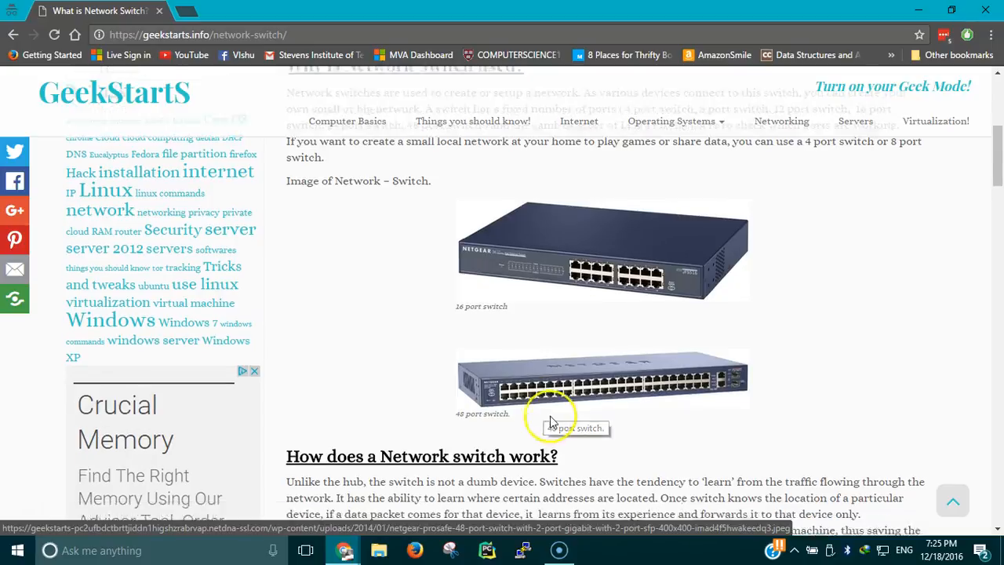
scroll(down, 3)
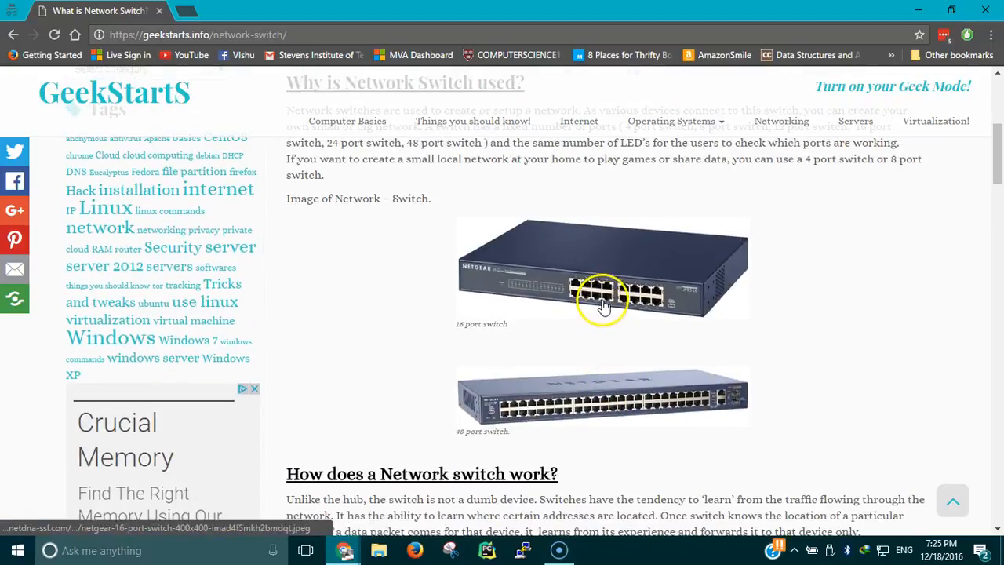
mouse_move(604, 301)
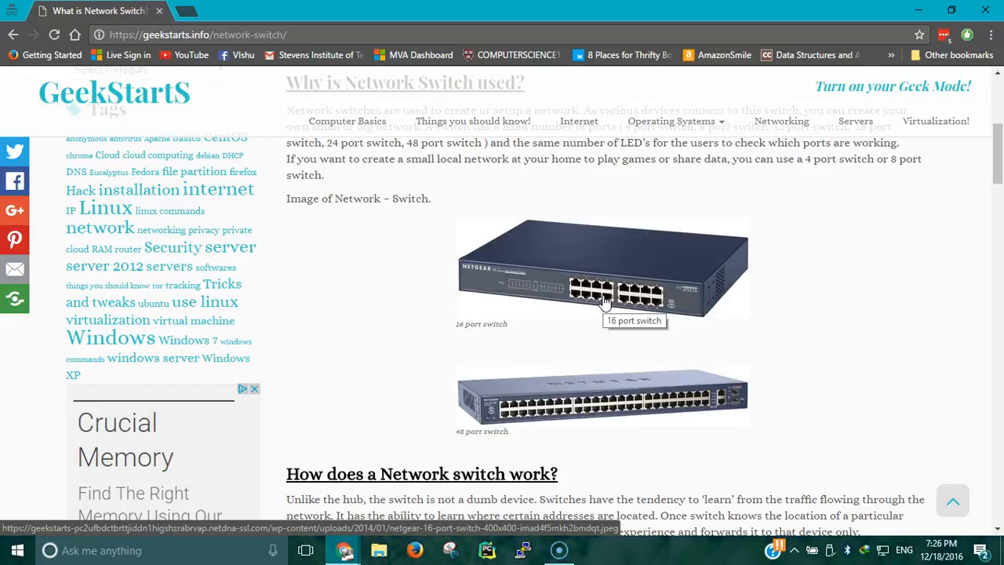
scroll(down, 3)
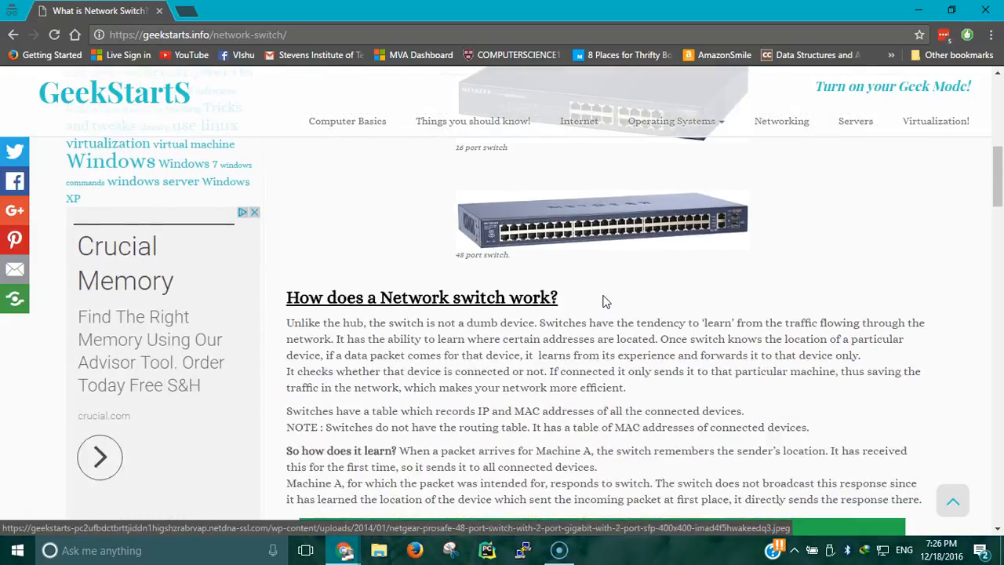
scroll(down, 3)
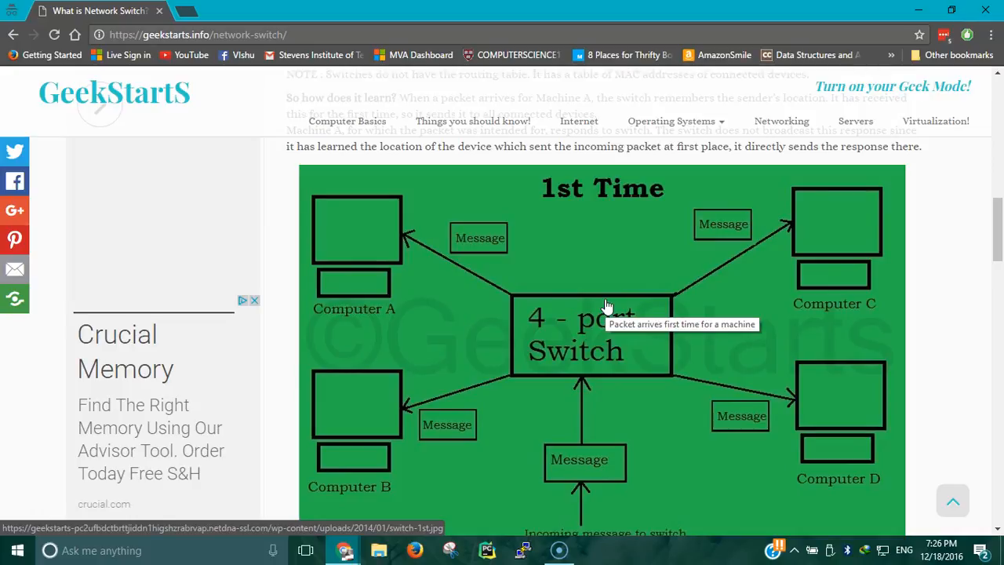
scroll(down, 3)
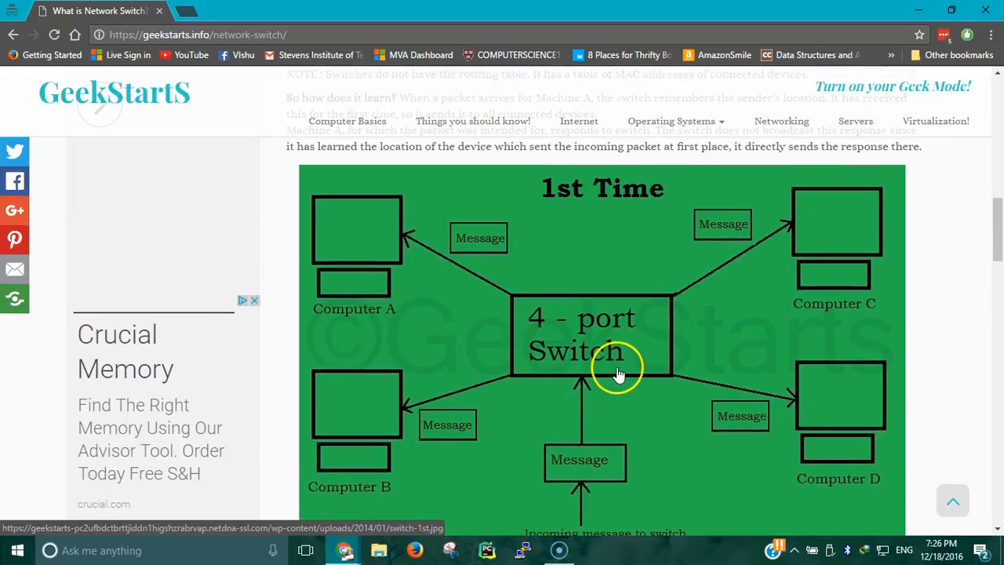
mouse_move(615, 373)
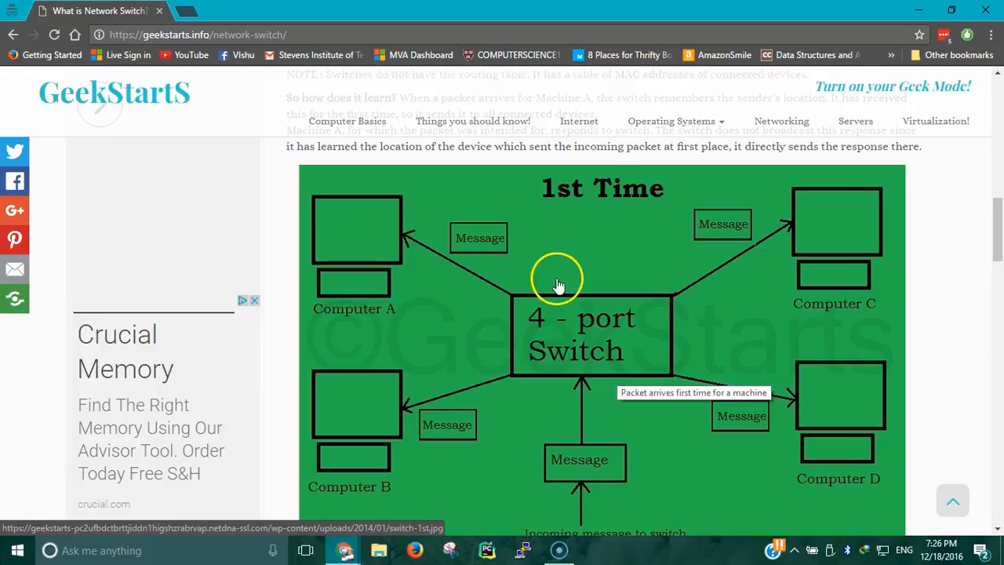
mouse_move(559, 339)
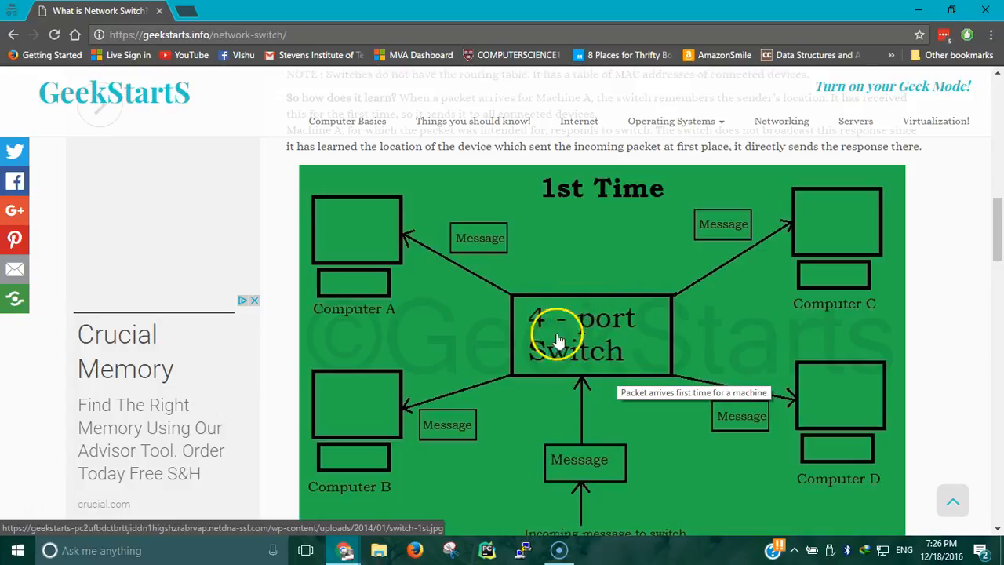
mouse_move(853, 429)
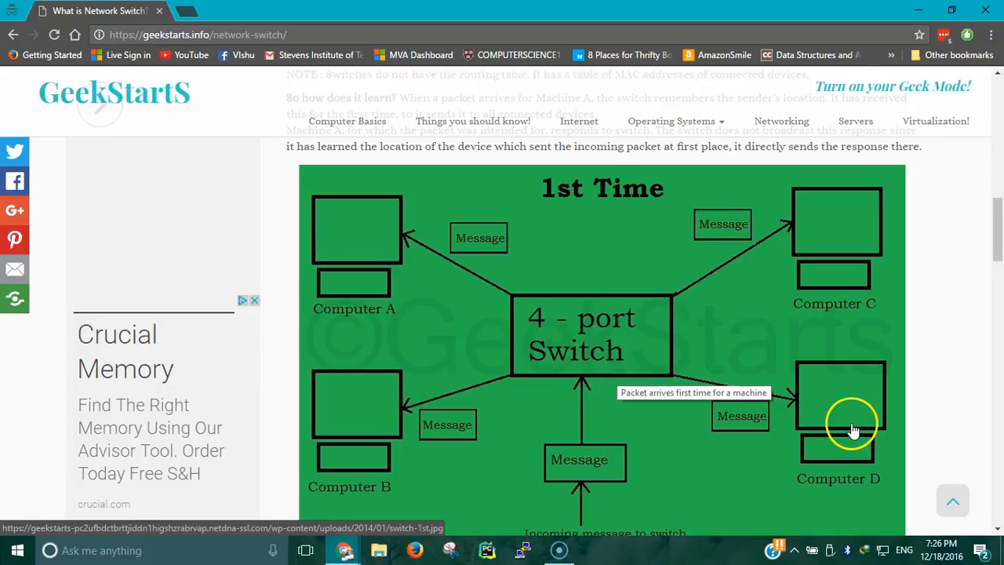
mouse_move(416, 296)
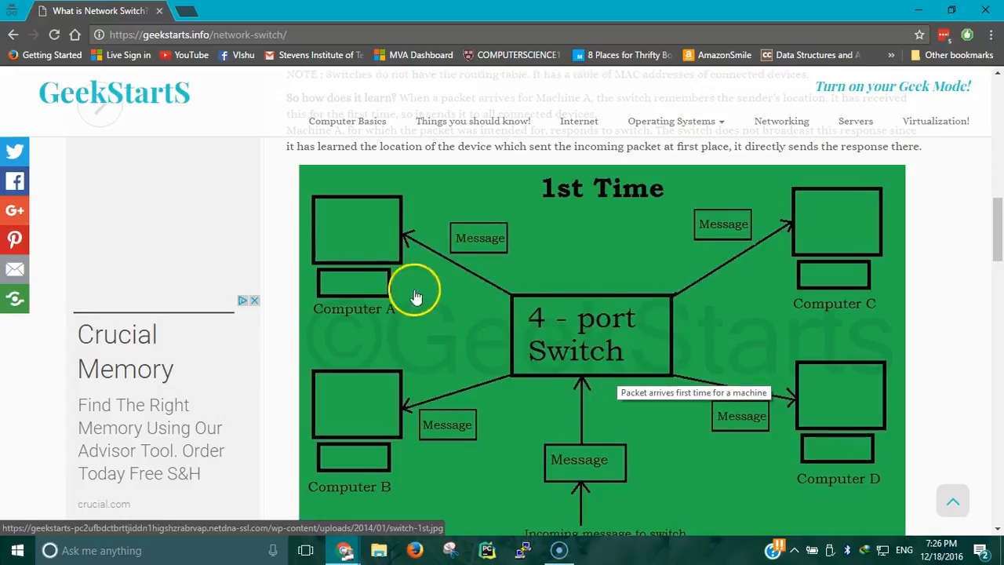
mouse_move(665, 279)
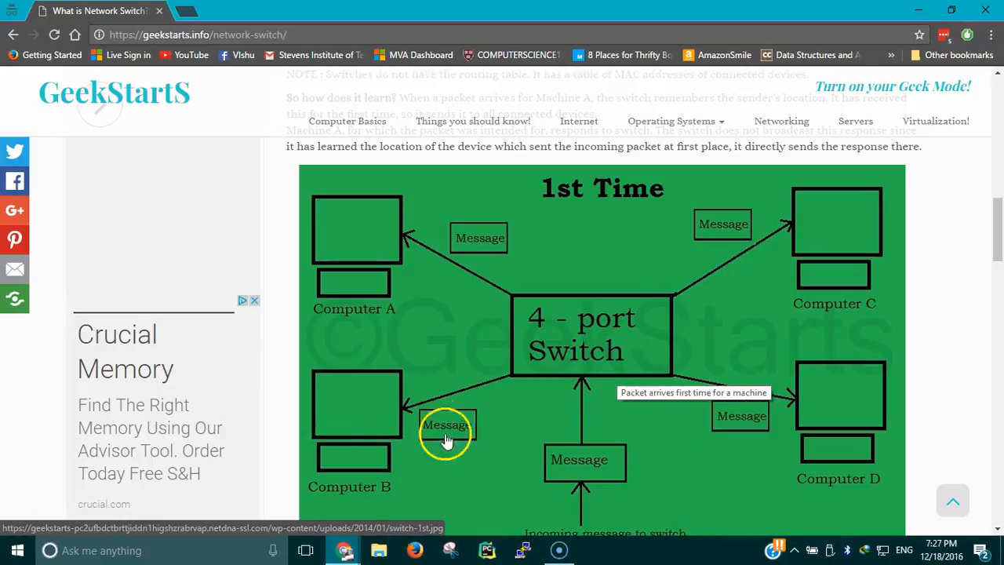
mouse_move(631, 358)
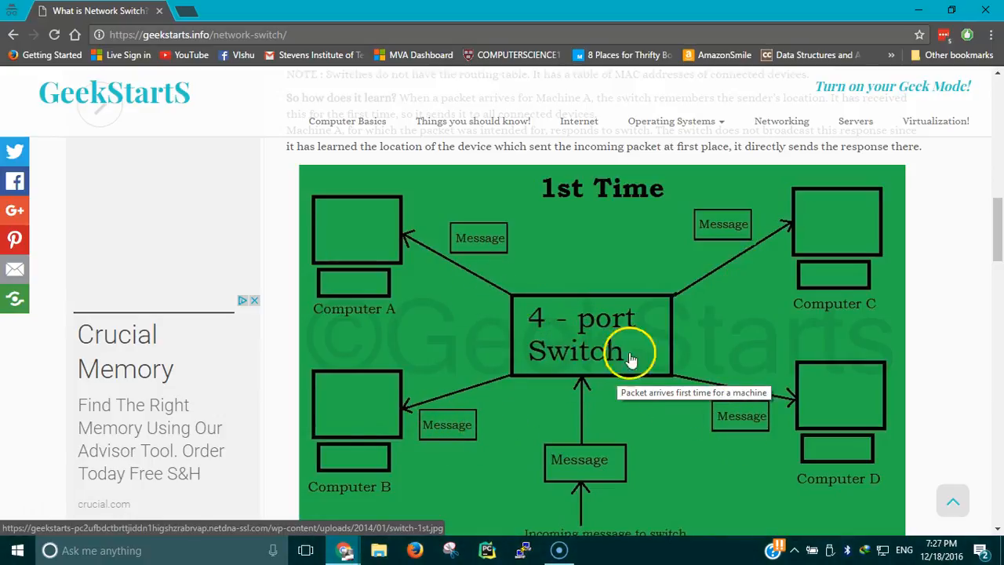
mouse_move(383, 276)
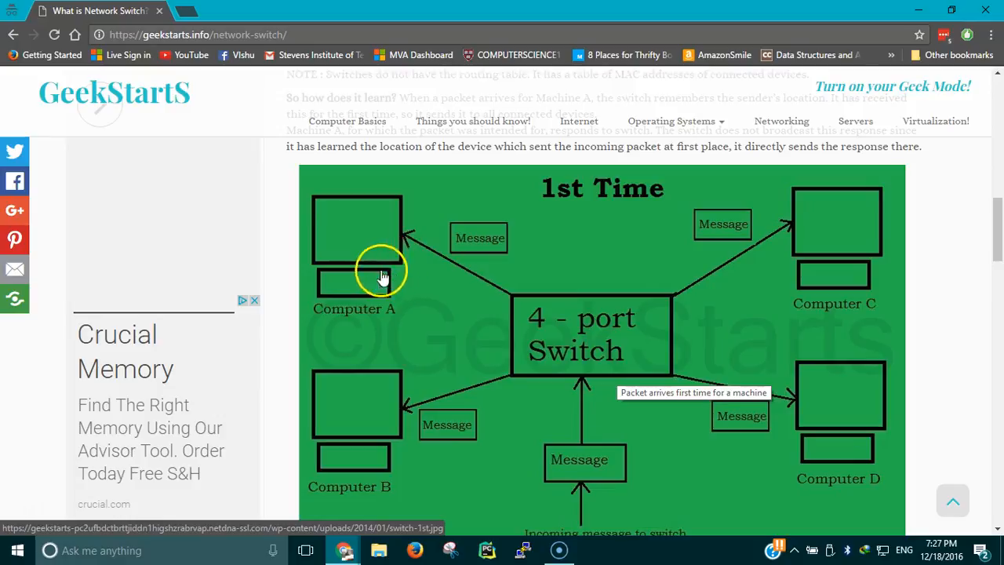
mouse_move(596, 332)
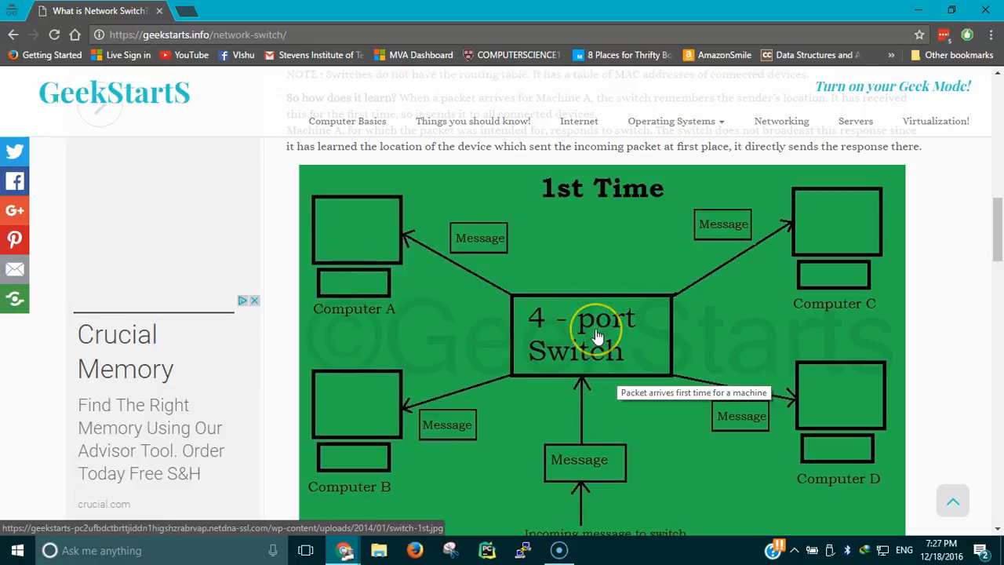
- Scroll past the 1st Time image to the 2nd Time 4-port switch diagram with Computer A flows
scroll(down, 3)
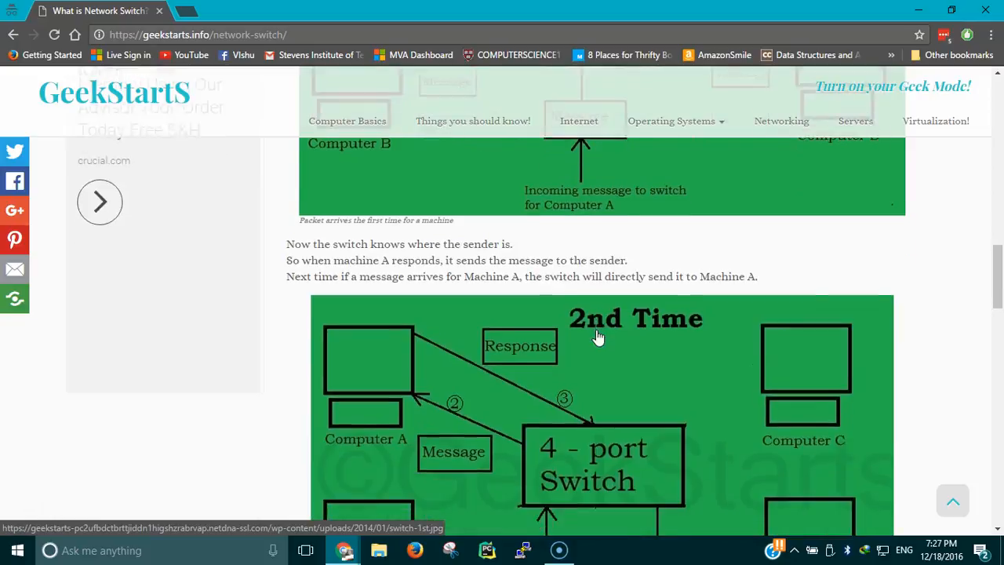
scroll(down, 3)
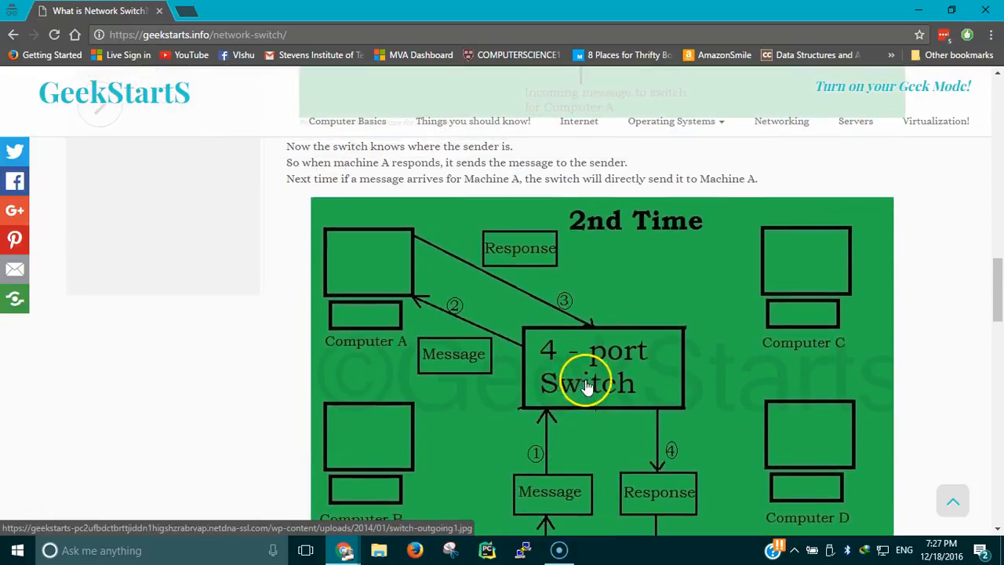
mouse_move(593, 386)
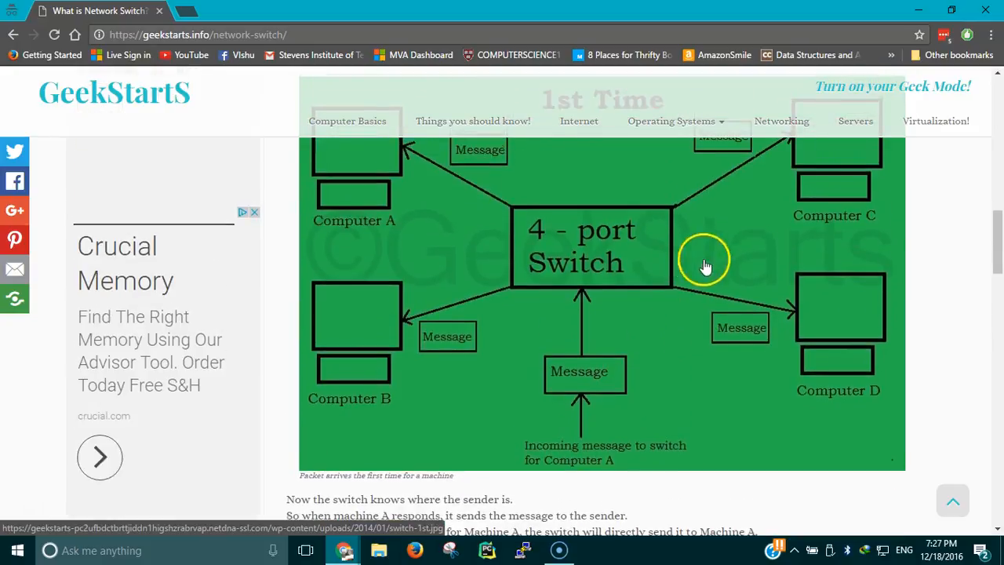
scroll(down, 3)
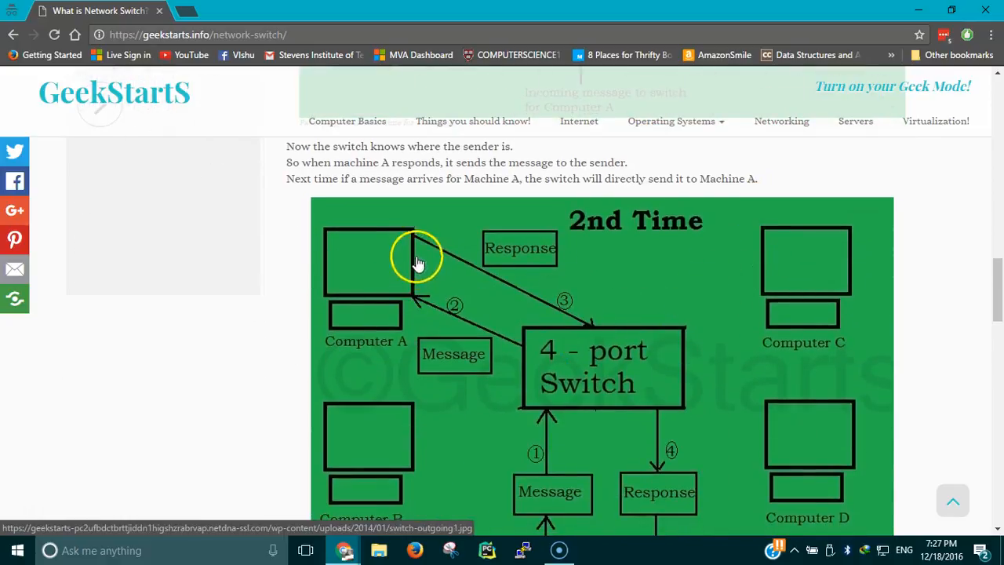
scroll(down, 3)
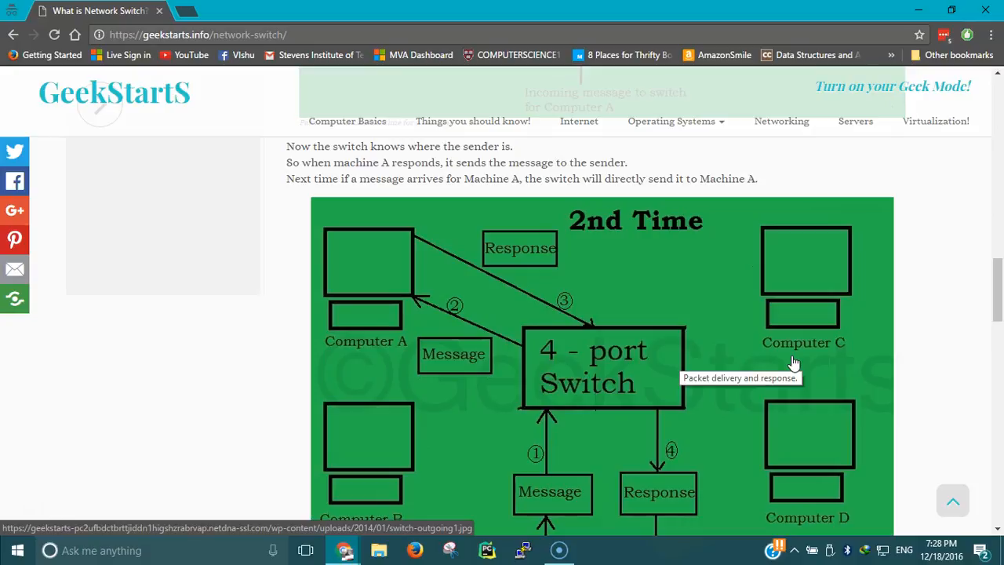
mouse_move(145, 295)
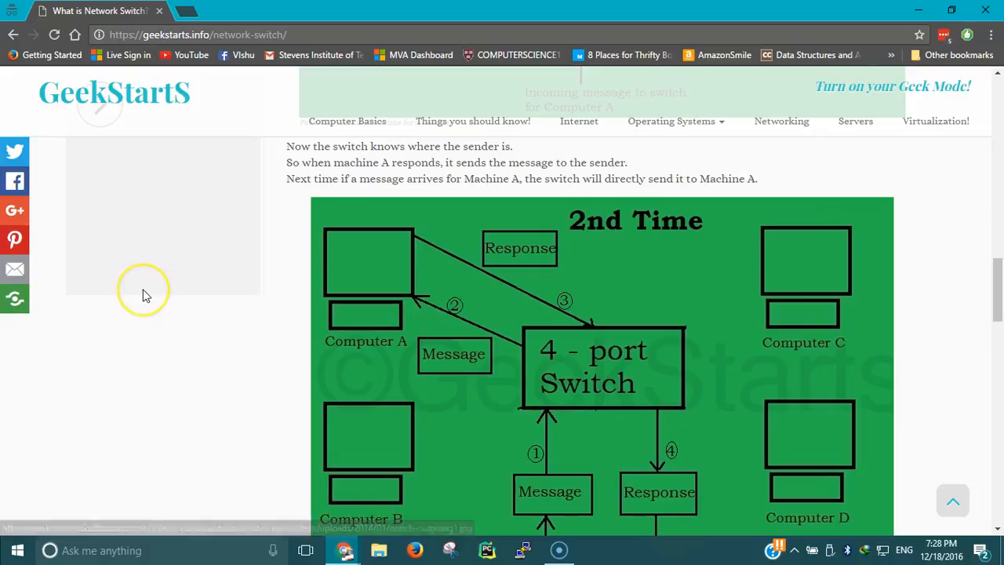
mouse_move(70, 416)
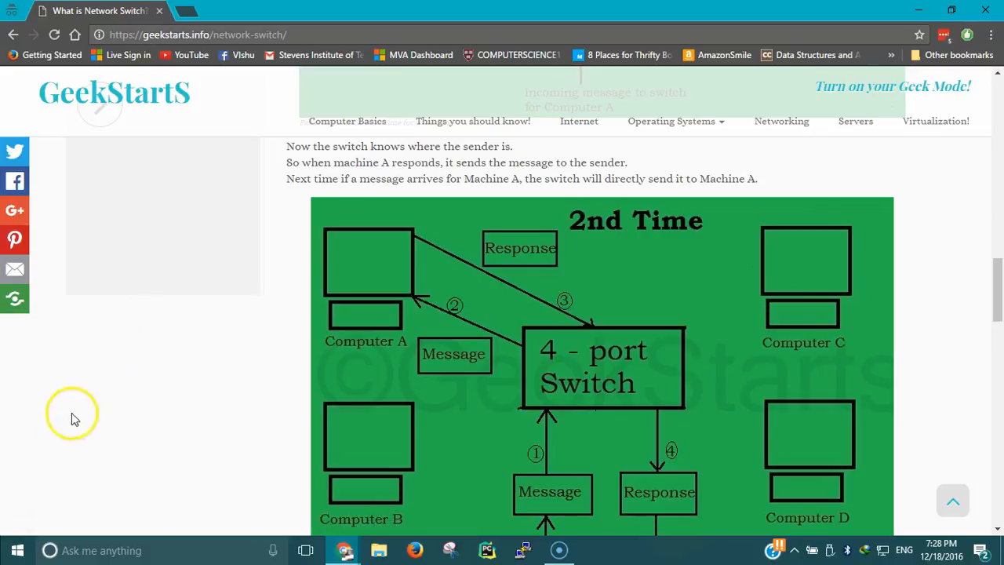